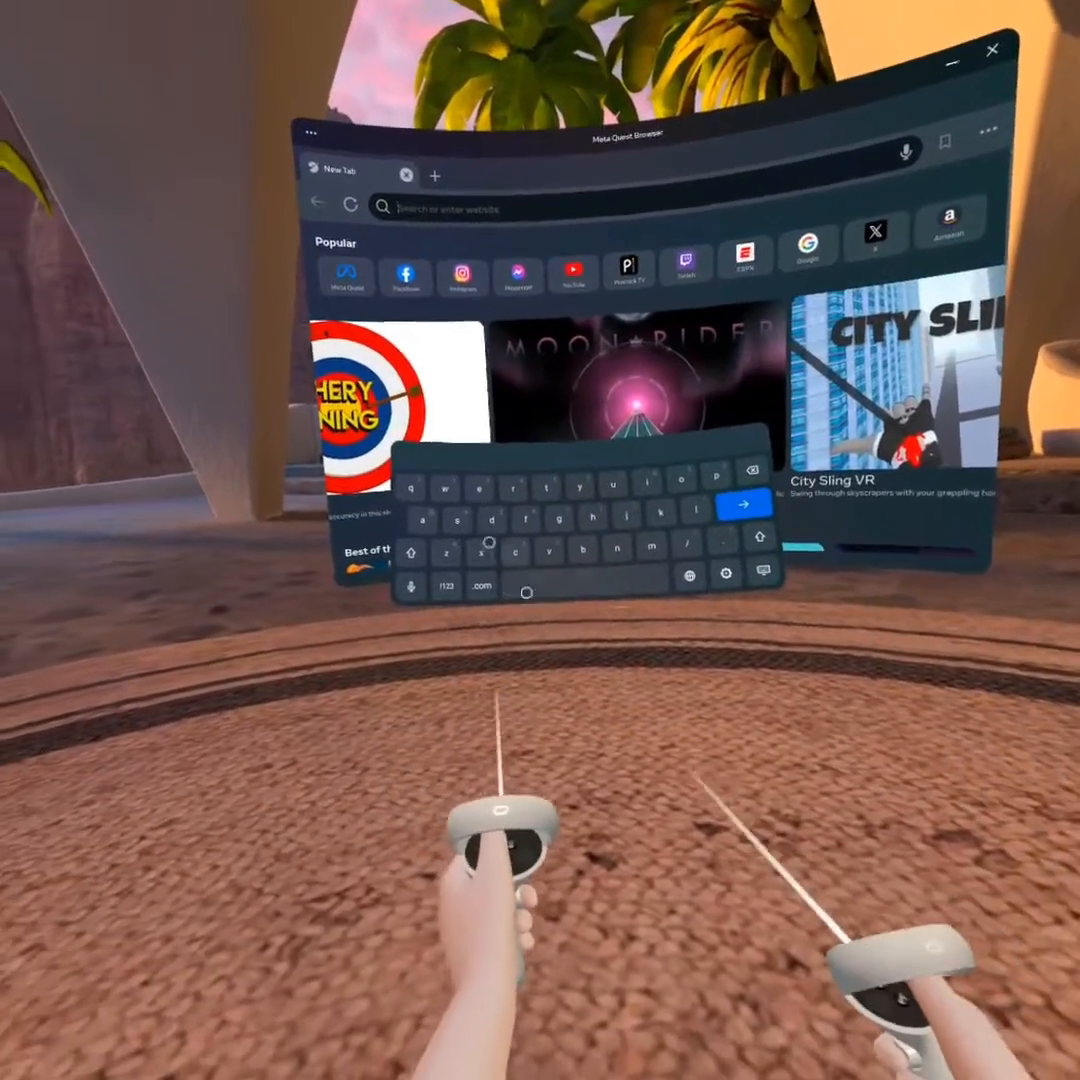
- Search the web for 'cx file explorer' from the browser address bar
{"action": "type", "text": "cx f"}
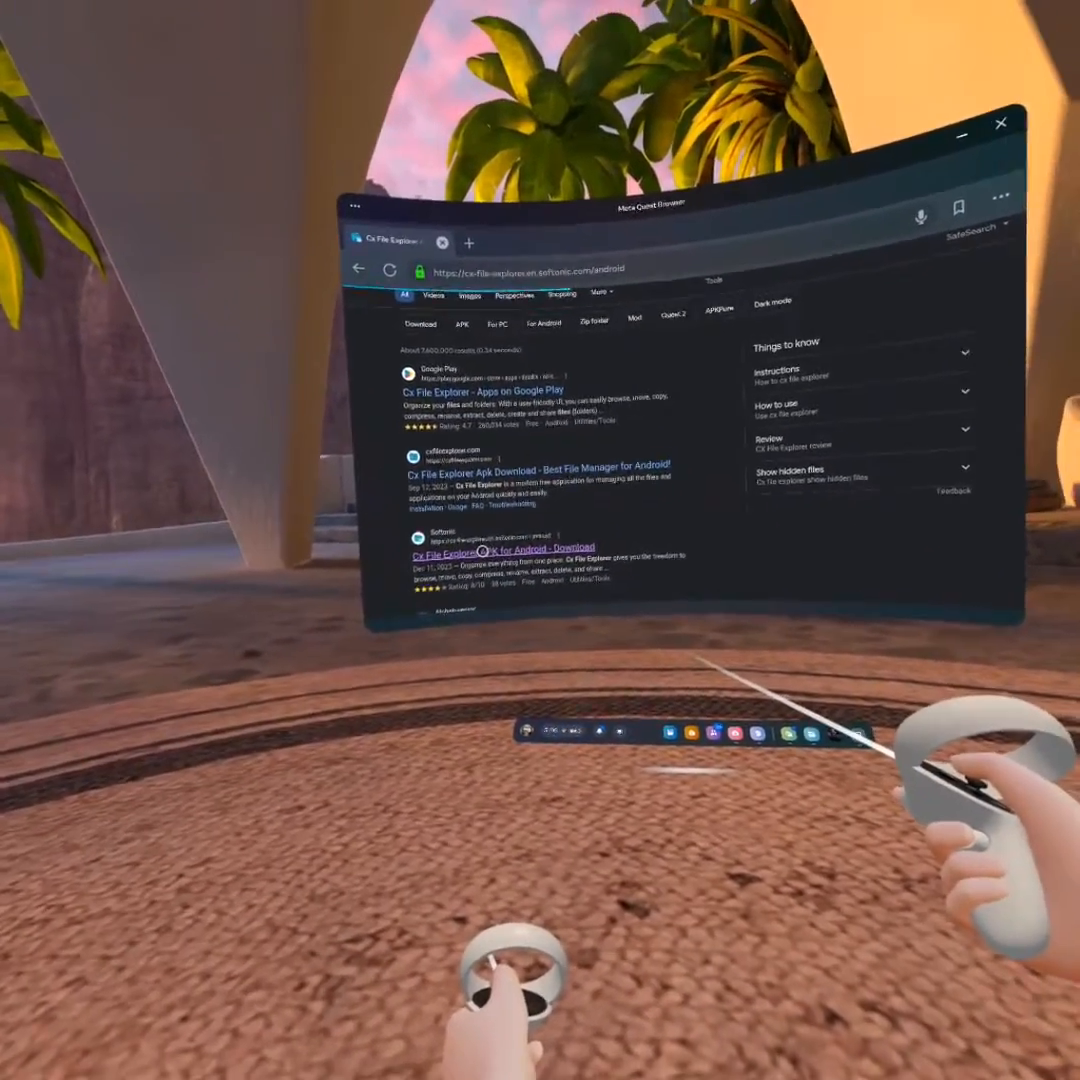
- Download the Cx File Explorer APK from the Softonic 'Cx File Explorer Apk Download' result
{"action": "left_click", "coordinate": [500, 548]}
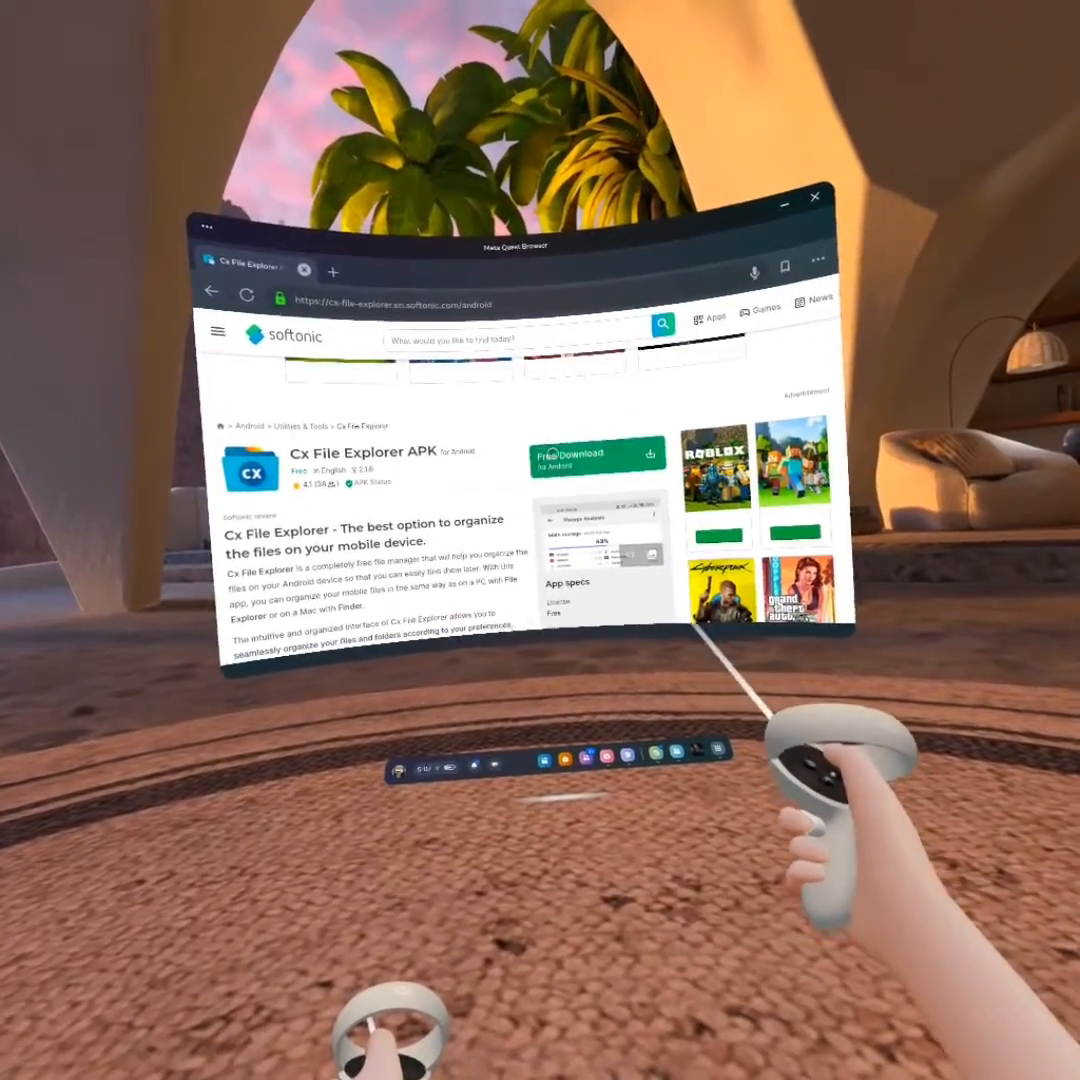
{"action": "left_click", "coordinate": [596, 456]}
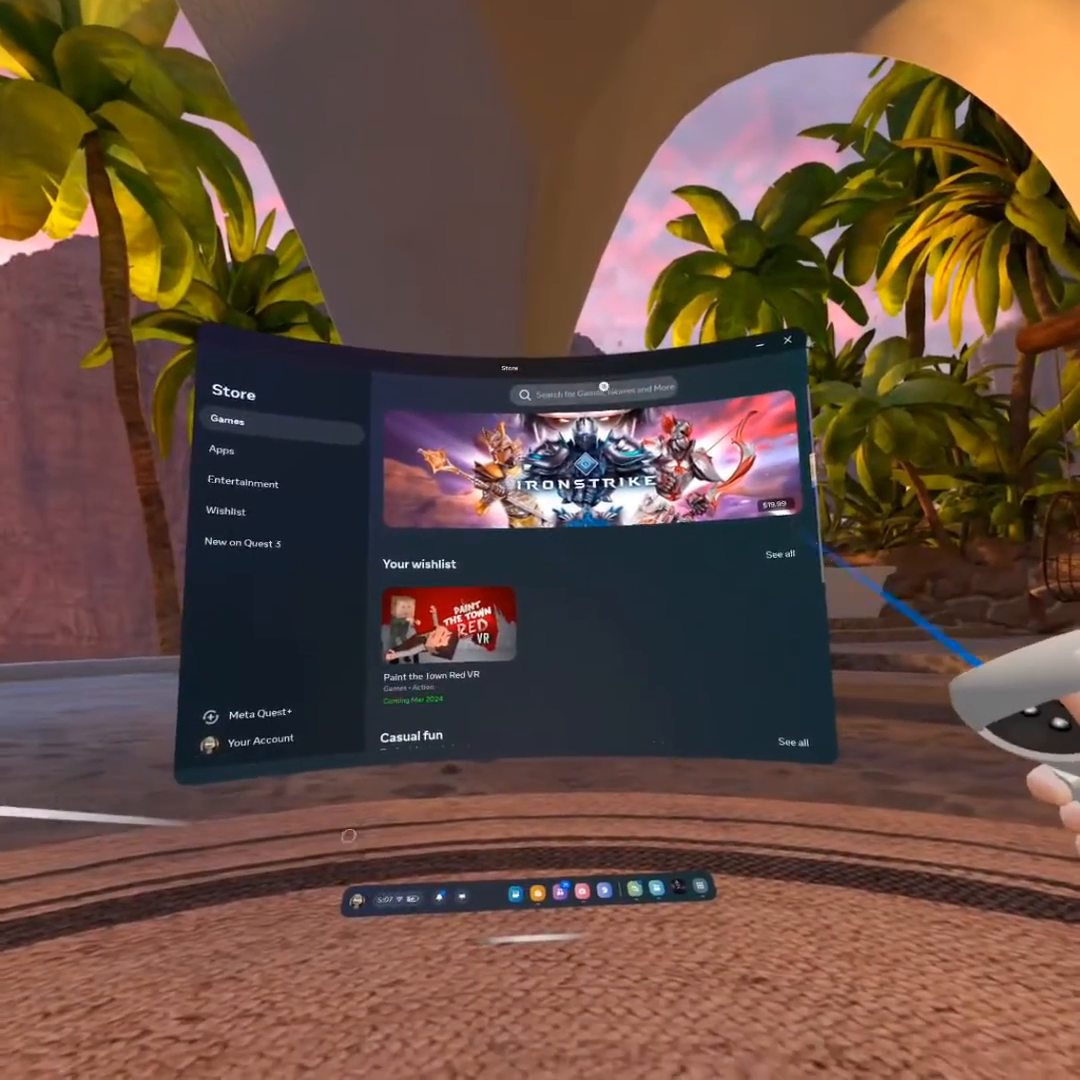
- Search the Store for 'mobile vr station' and go to the Mobile VR Station app page
{"action": "left_click", "coordinate": [596, 392]}
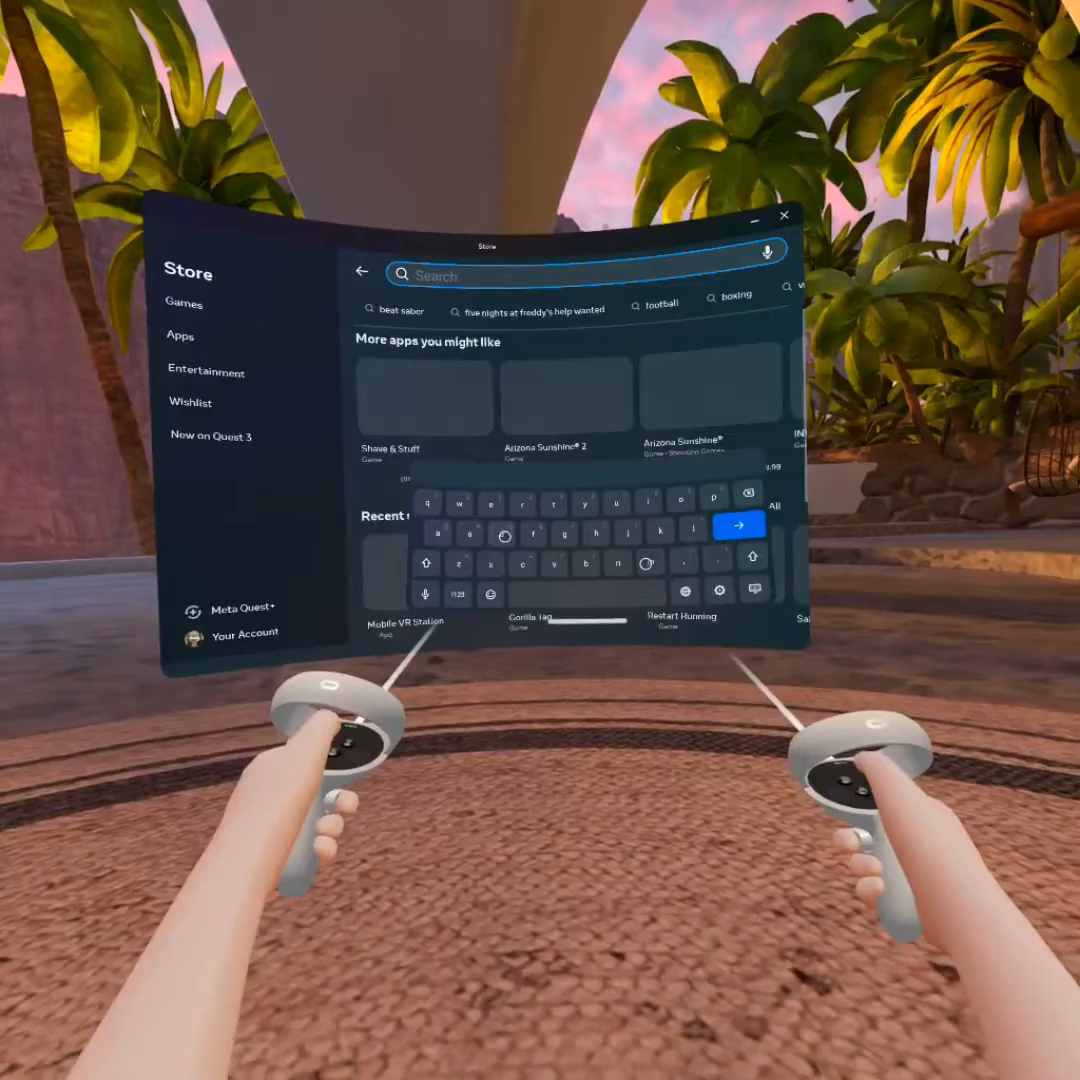
{"action": "type", "text": "mobile"}
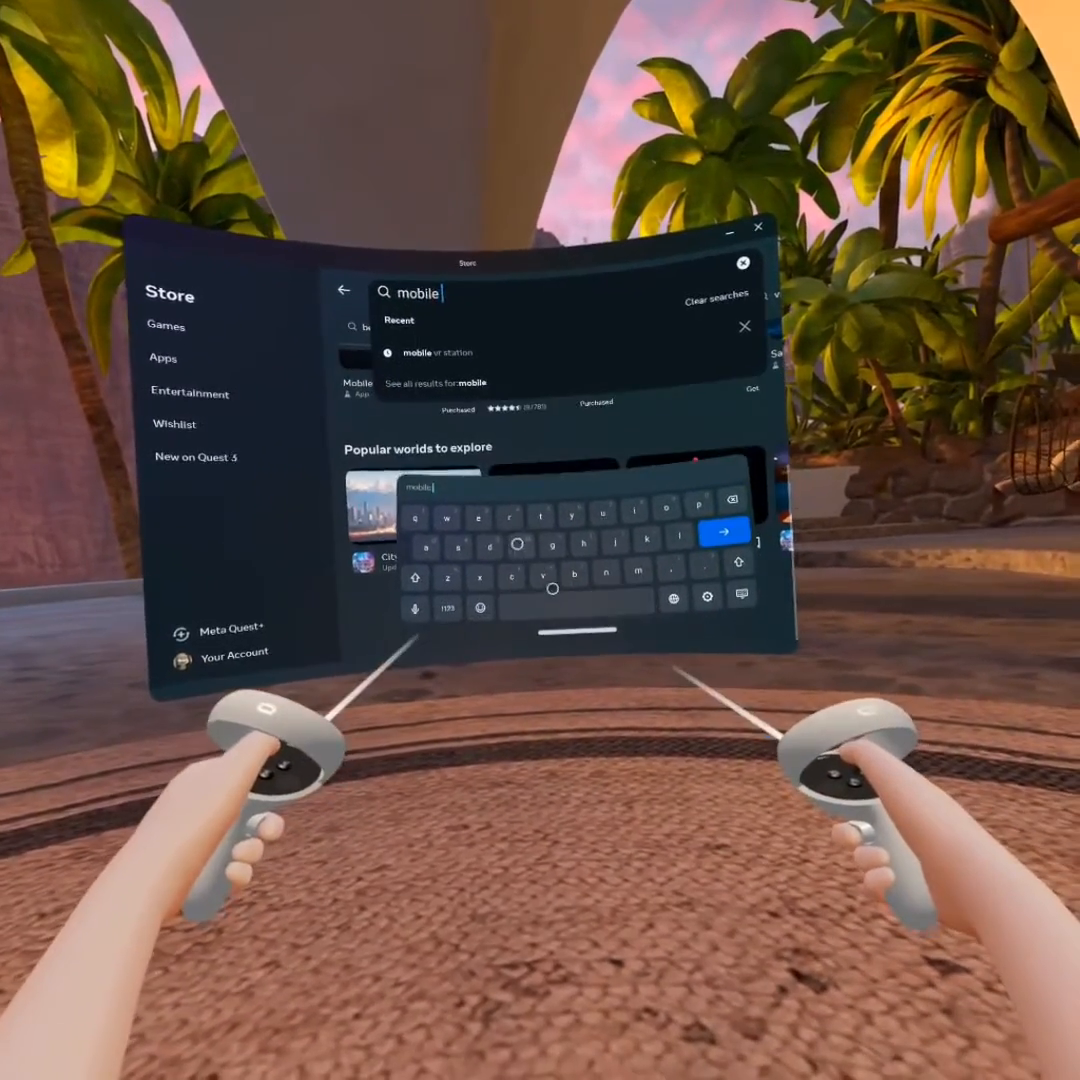
{"action": "type", "text": "vr station"}
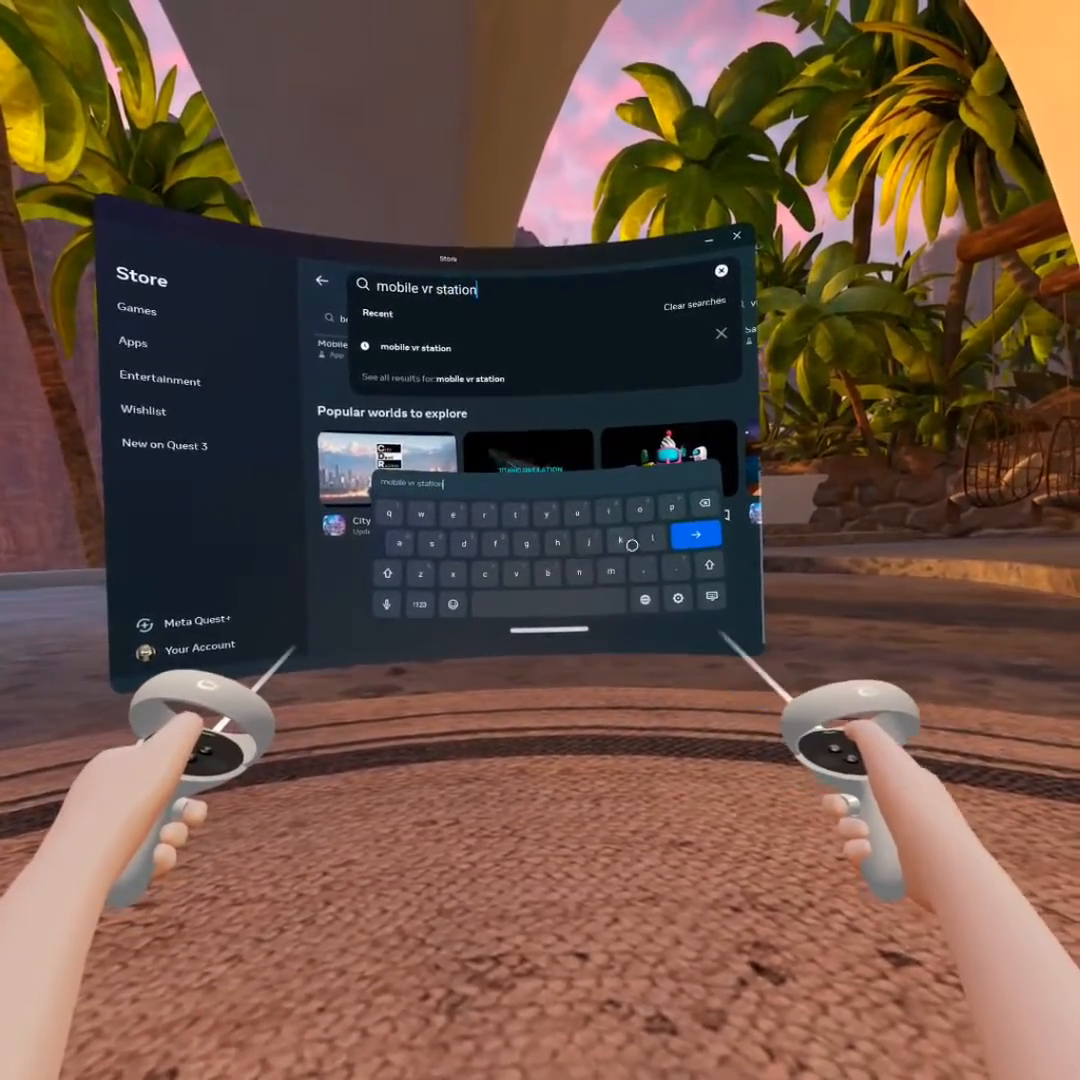
{"action": "left_click", "coordinate": [696, 532]}
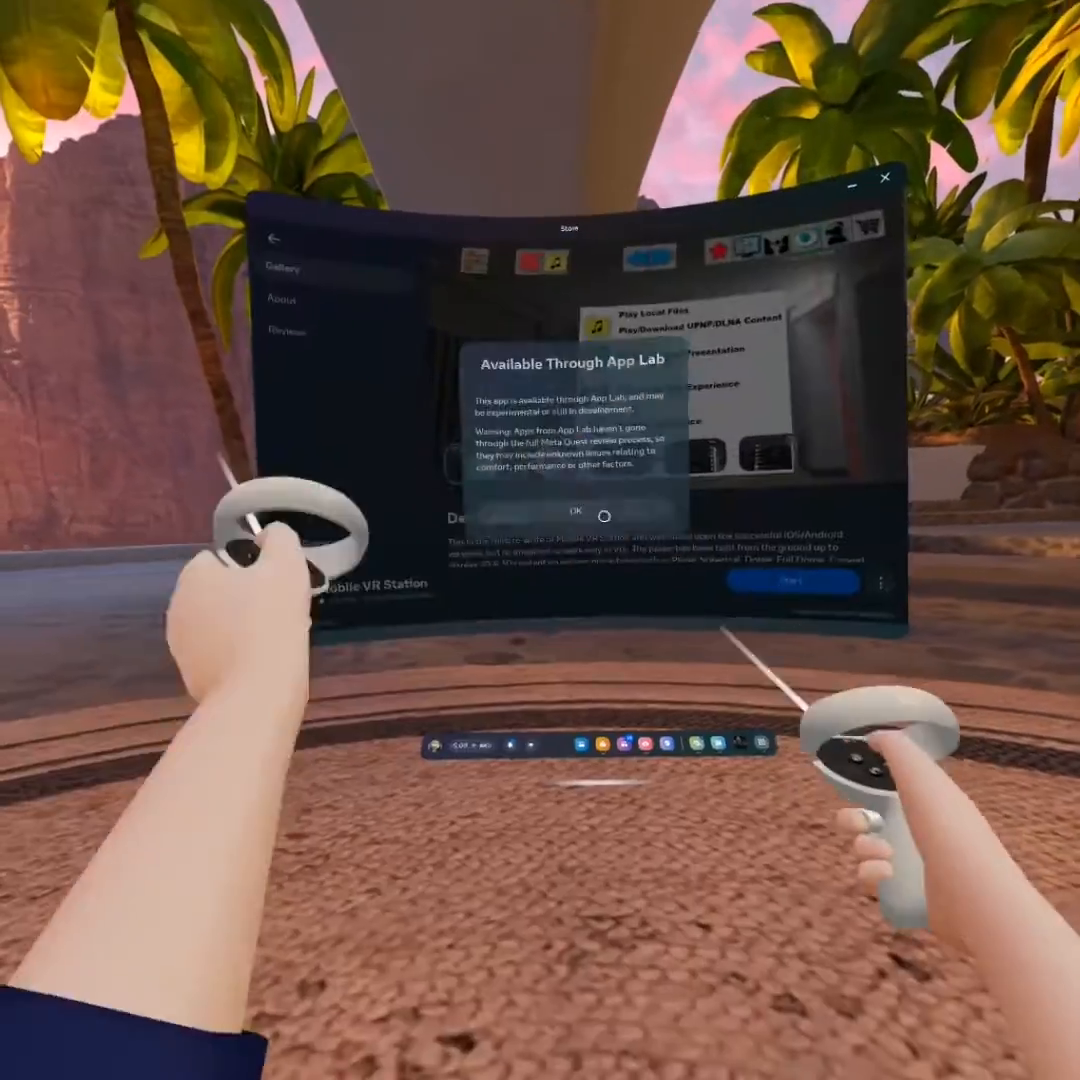
{"action": "left_click", "coordinate": [568, 510]}
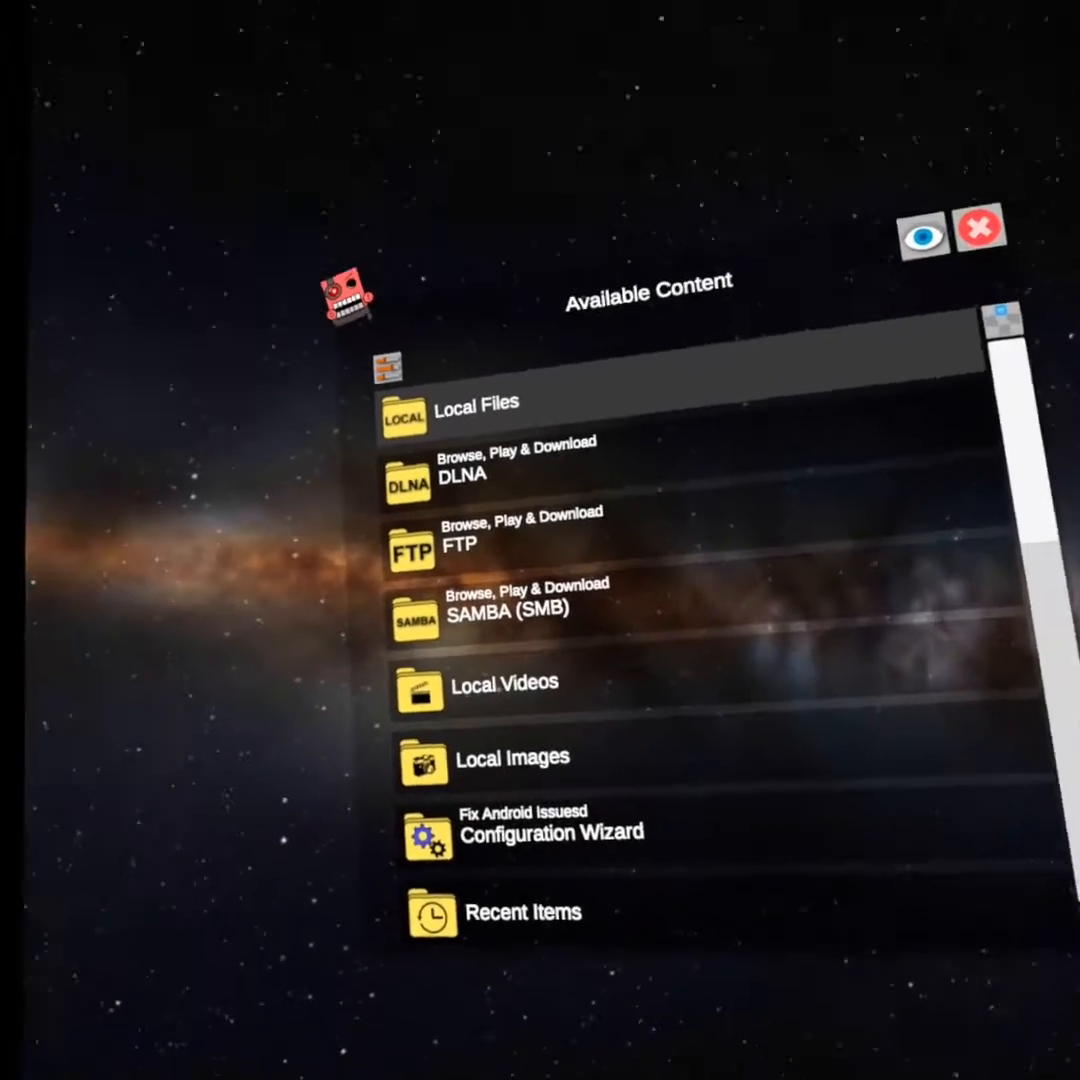
- Browse Local Files > All Folders > Android > data and request Scoped Storage access to it
{"action": "left_click", "coordinate": [476, 416]}
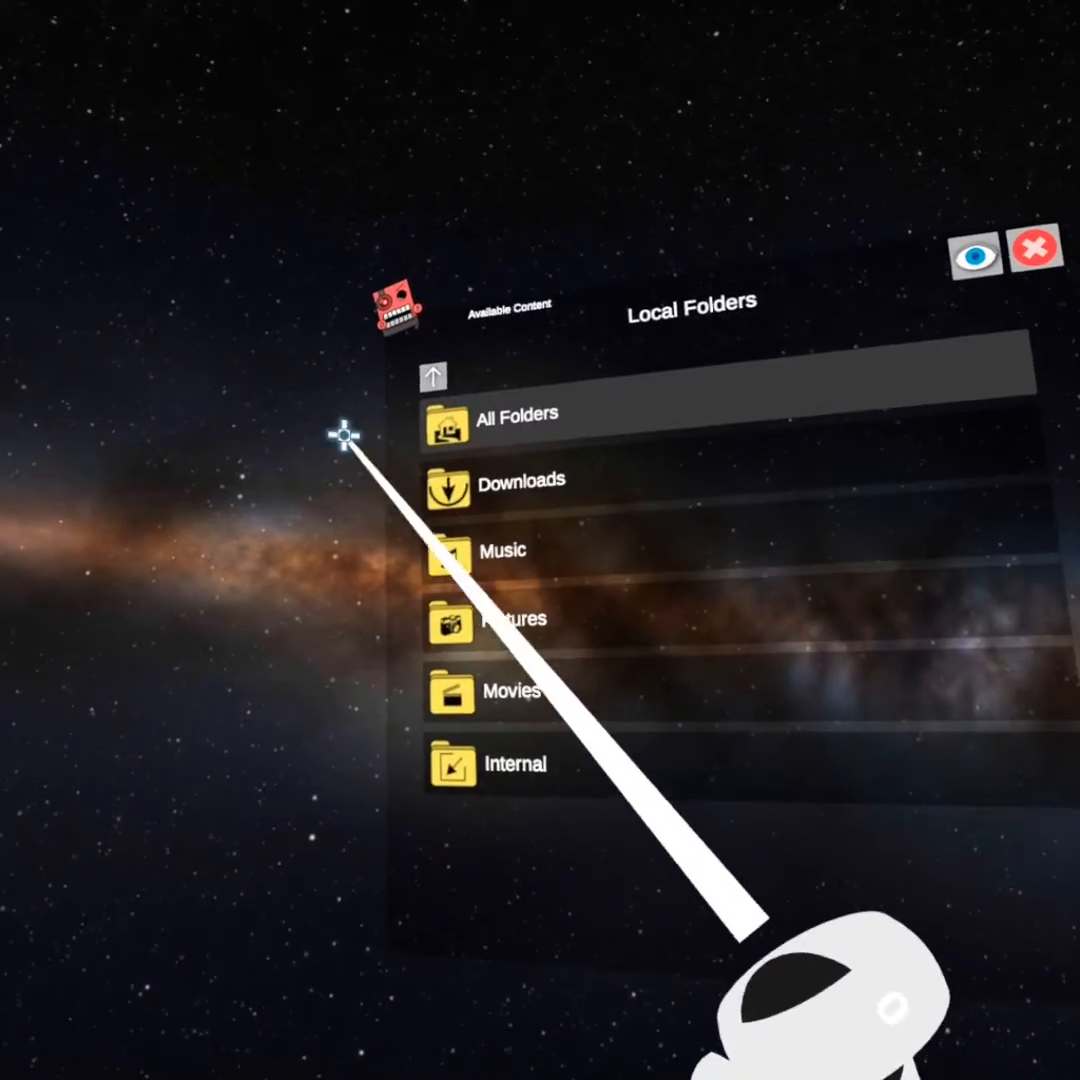
{"action": "left_click", "coordinate": [518, 414]}
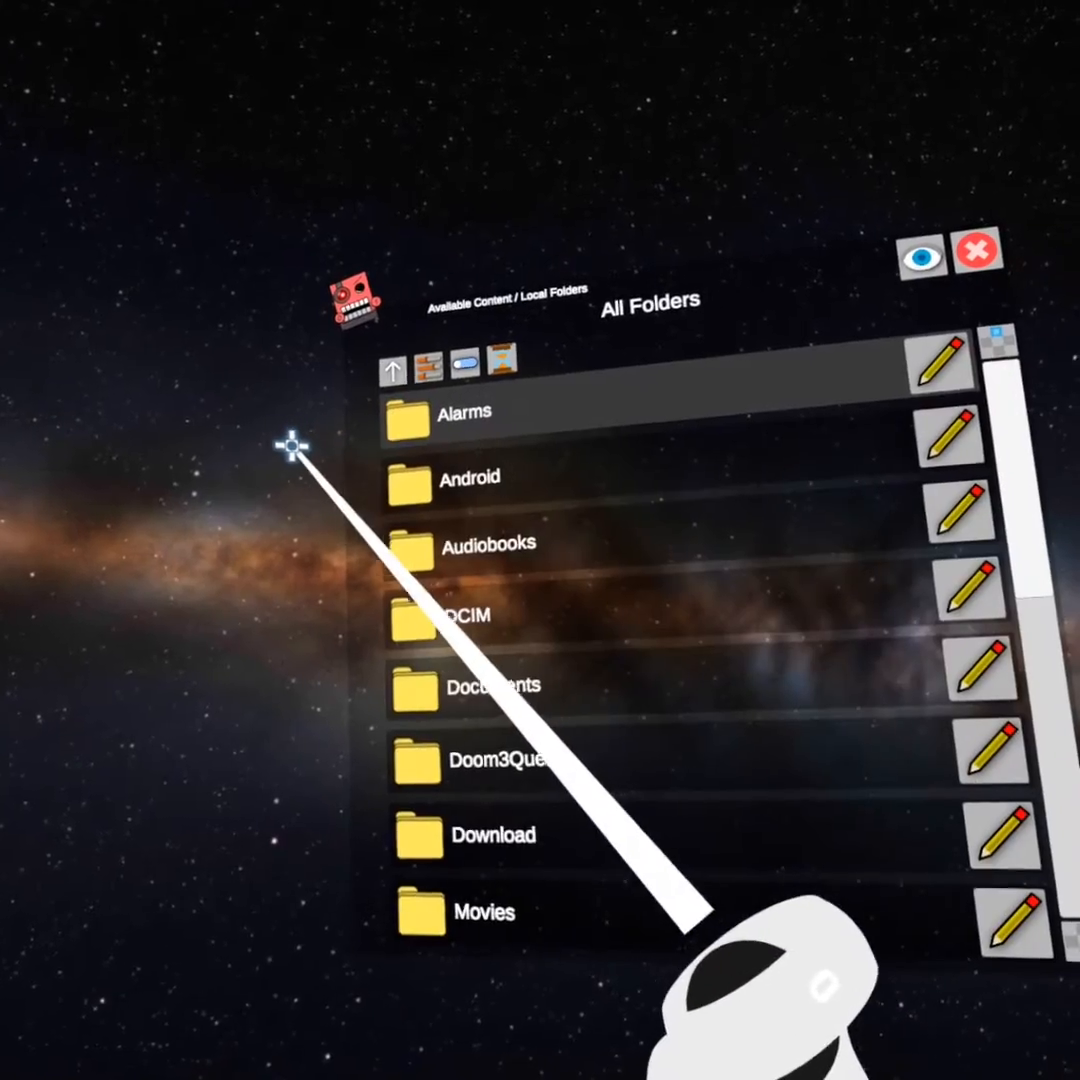
{"action": "left_click", "coordinate": [470, 476]}
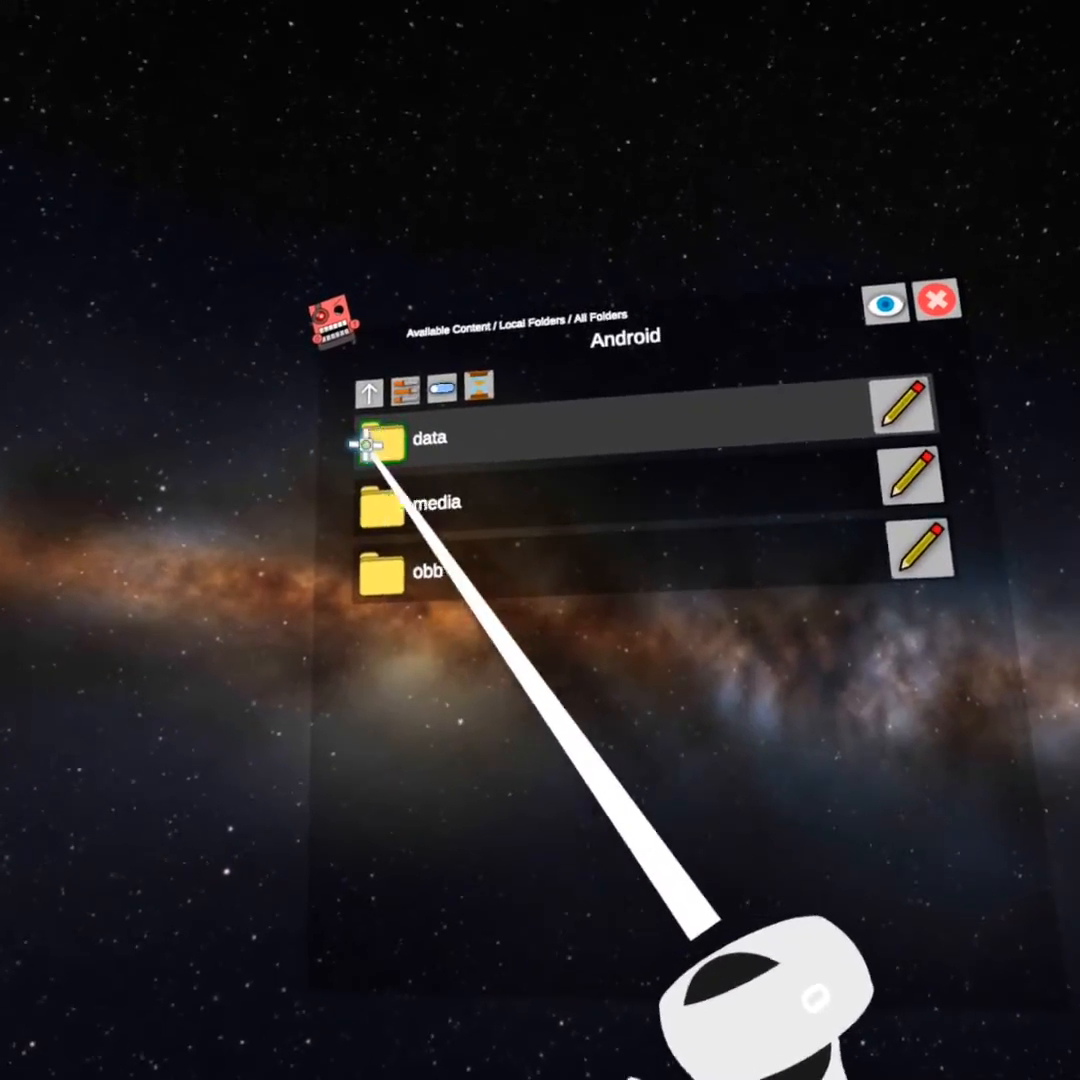
{"action": "left_click", "coordinate": [428, 438]}
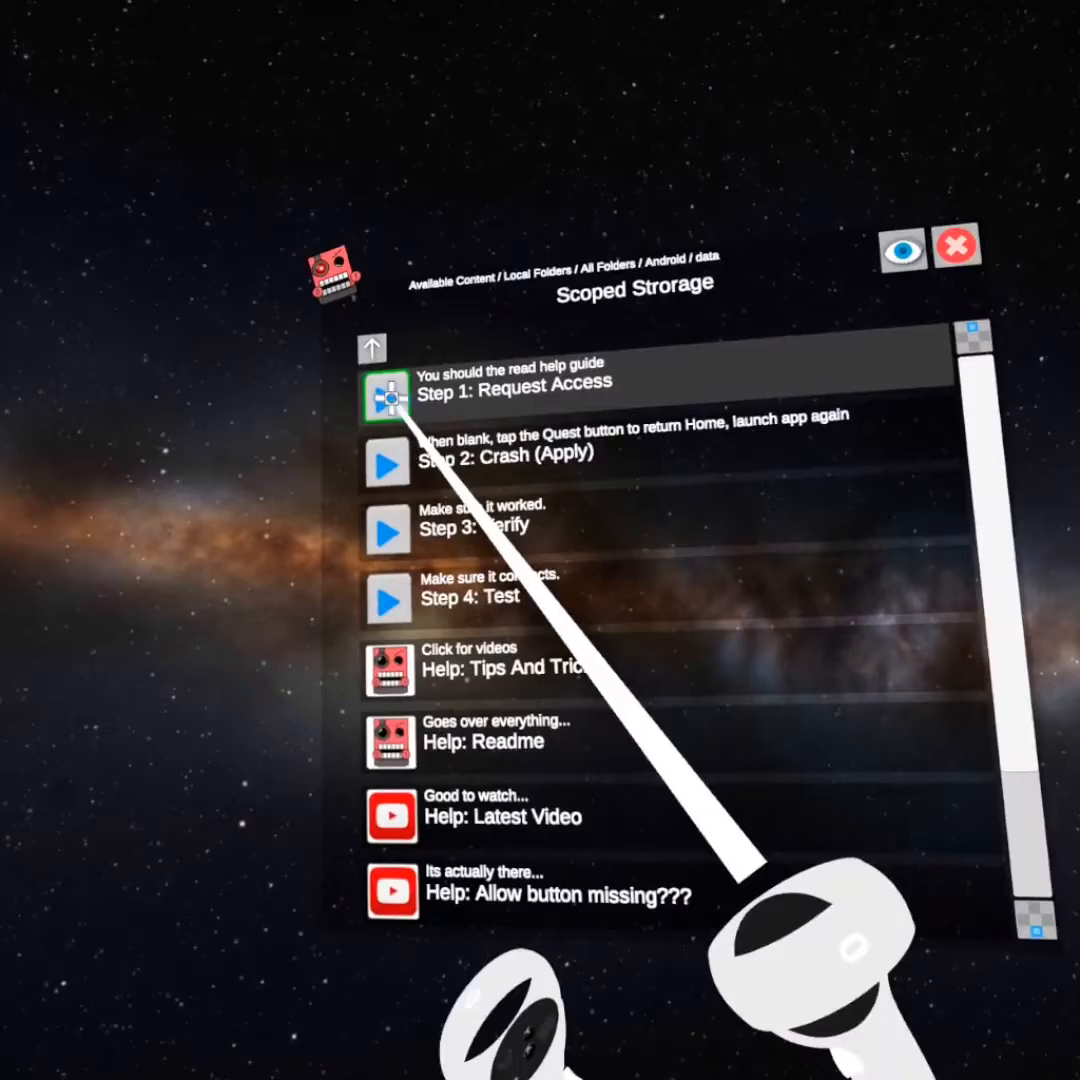
{"action": "left_click", "coordinate": [384, 396]}
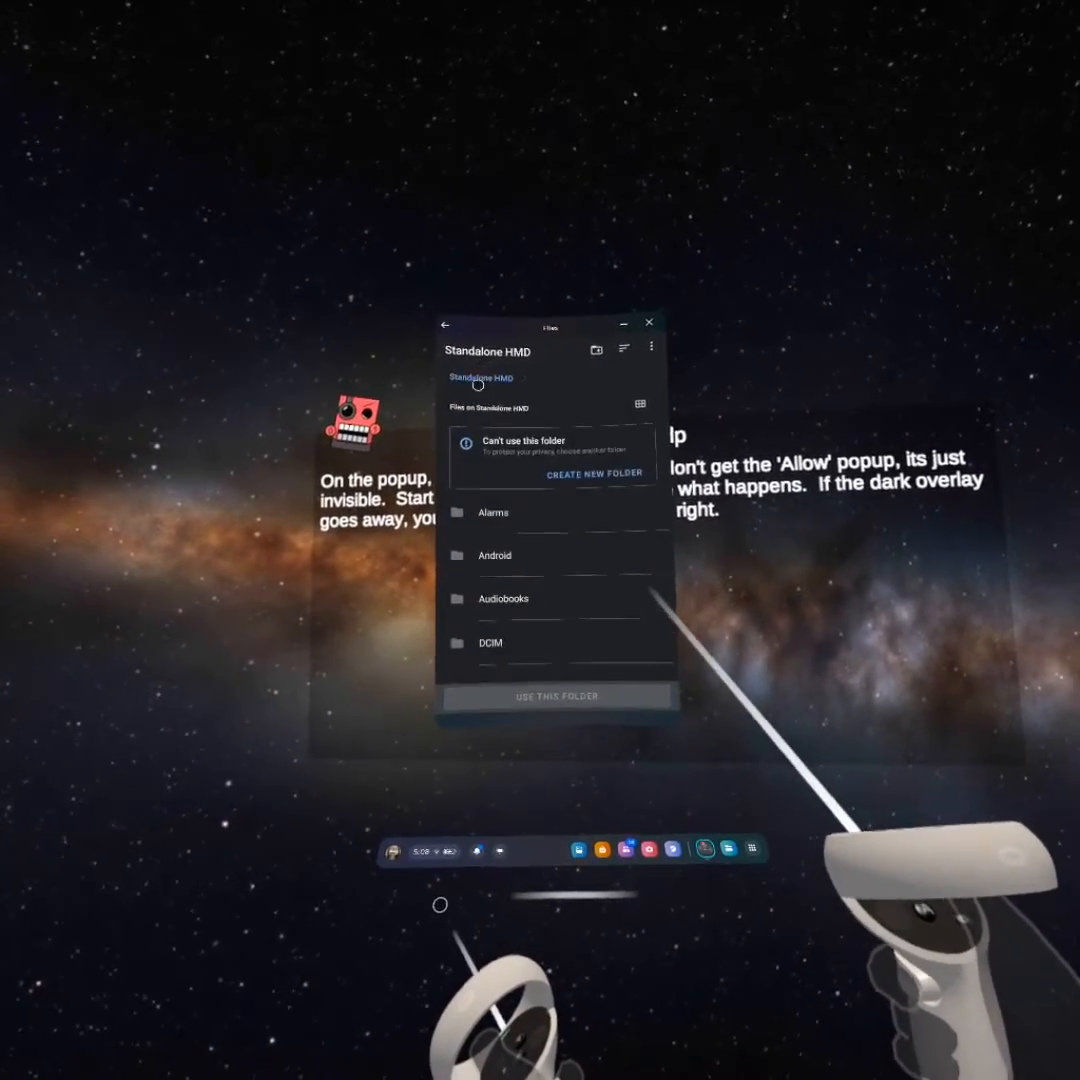
- Go into the Download folder in the Android Files picker
{"action": "scroll", "scroll_direction": "down", "scroll_amount": 3}
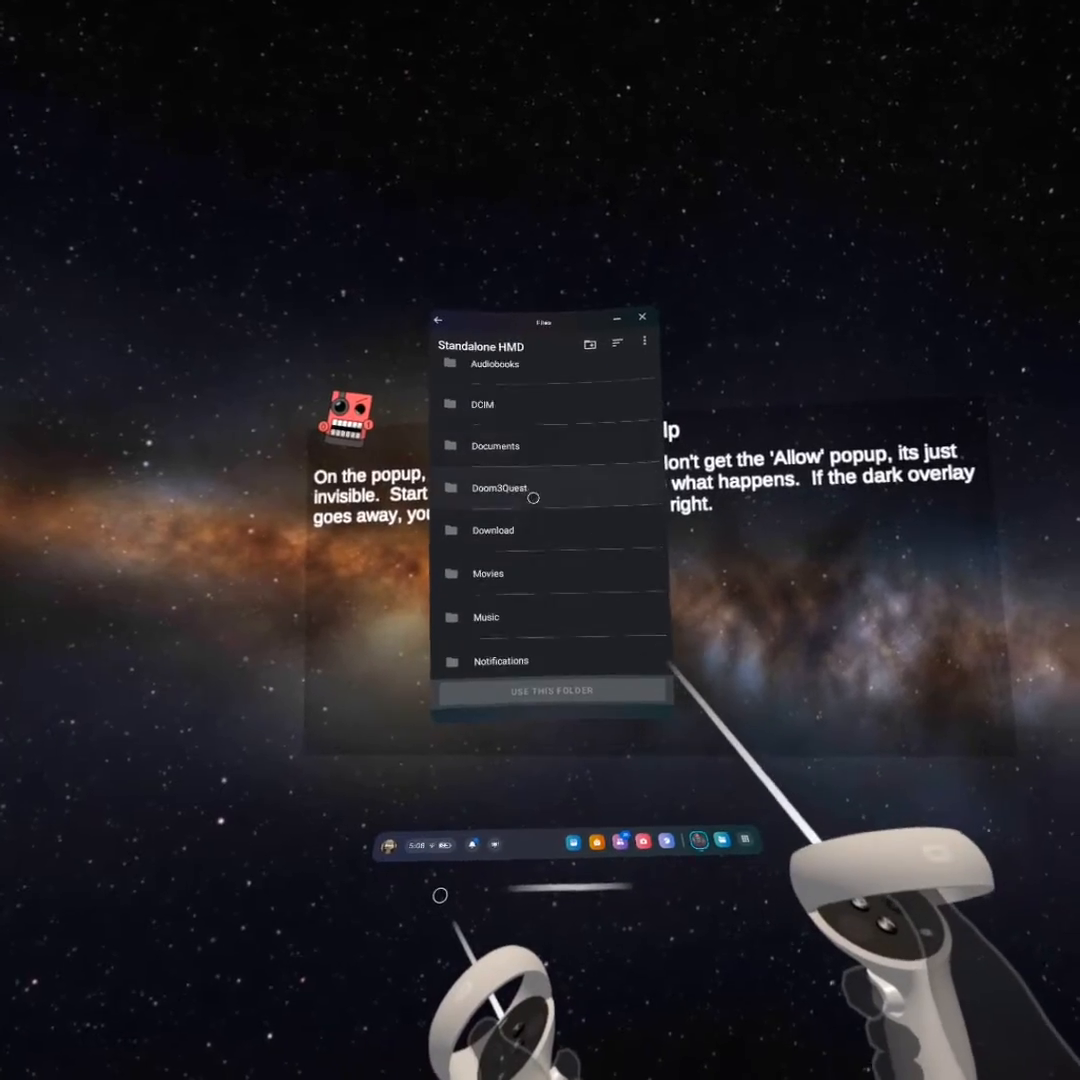
{"action": "left_click", "coordinate": [492, 530]}
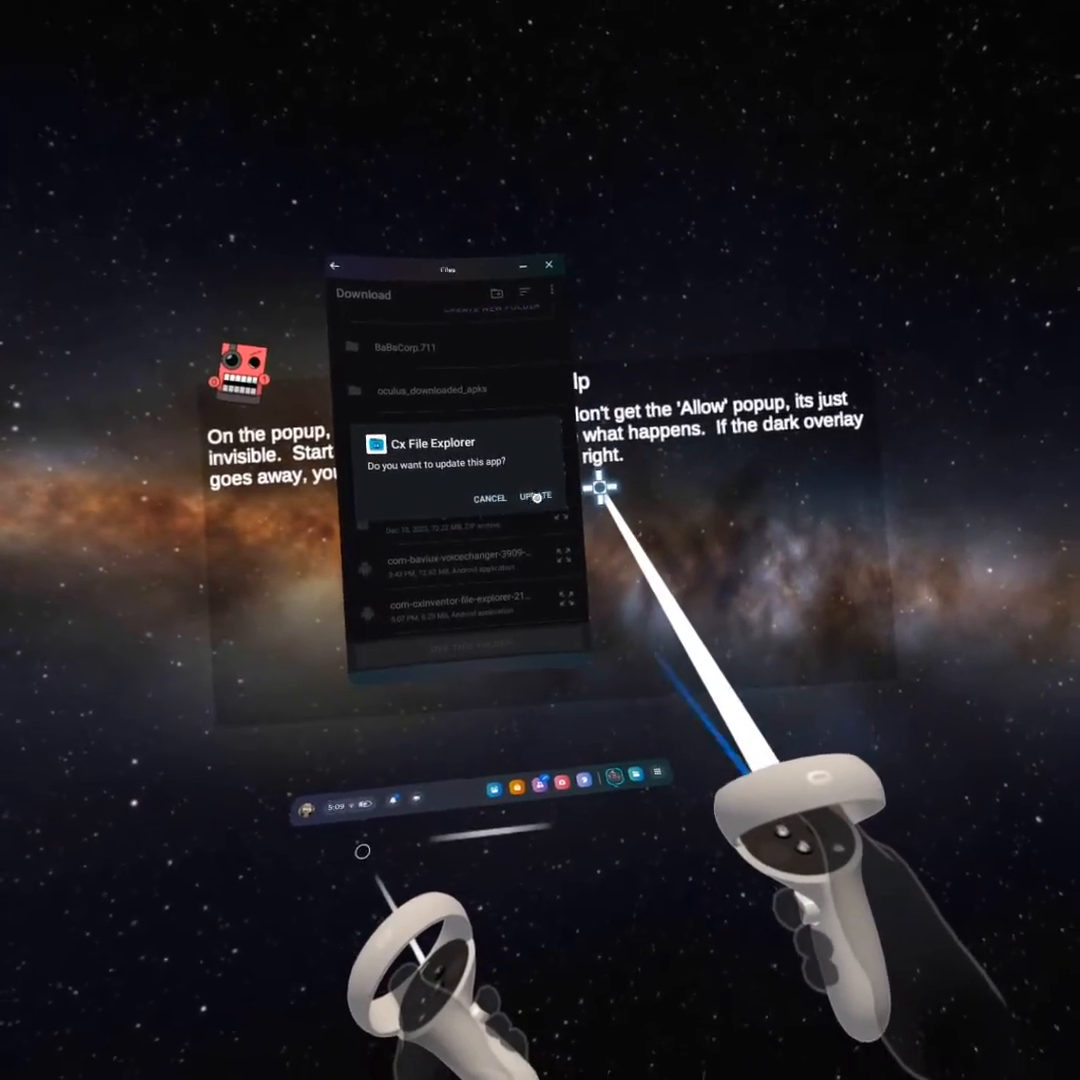
- Confirm the Cx File Explorer update and dismiss the 'App installed' message with Done
{"action": "left_click", "coordinate": [538, 498]}
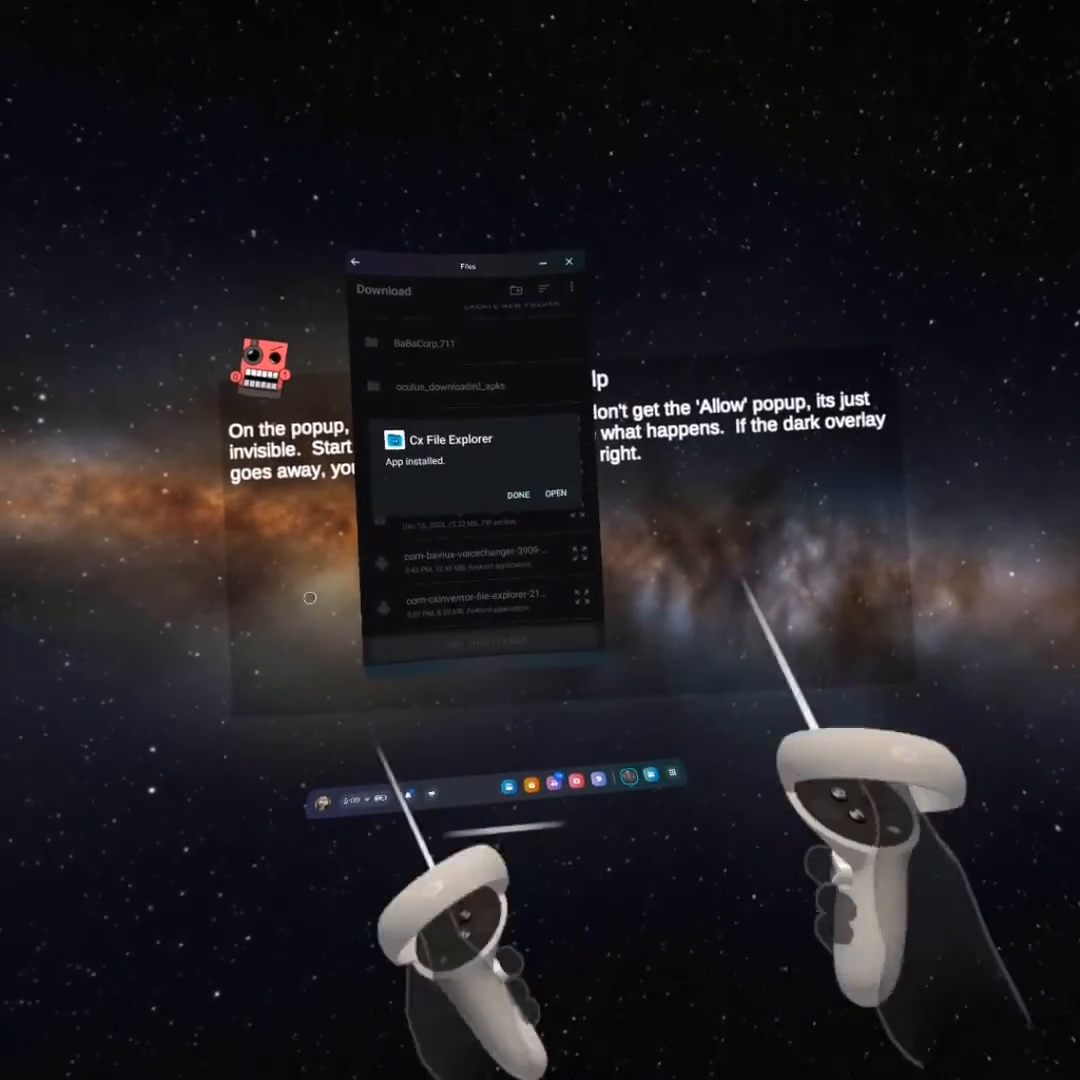
{"action": "left_click", "coordinate": [518, 494]}
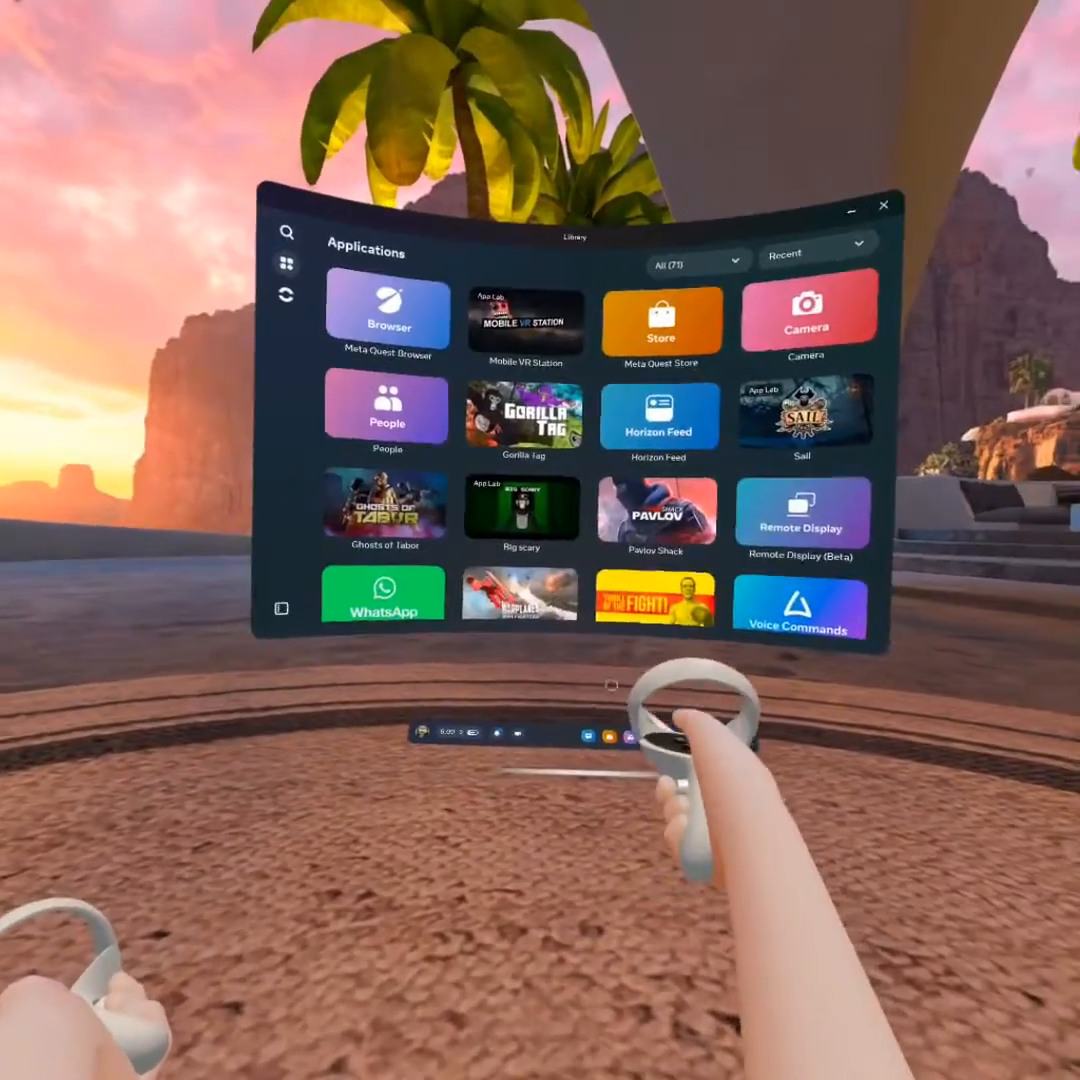
- Filter the Library to Unknown sources and launch Cx File Explorer
{"action": "left_click", "coordinate": [694, 260]}
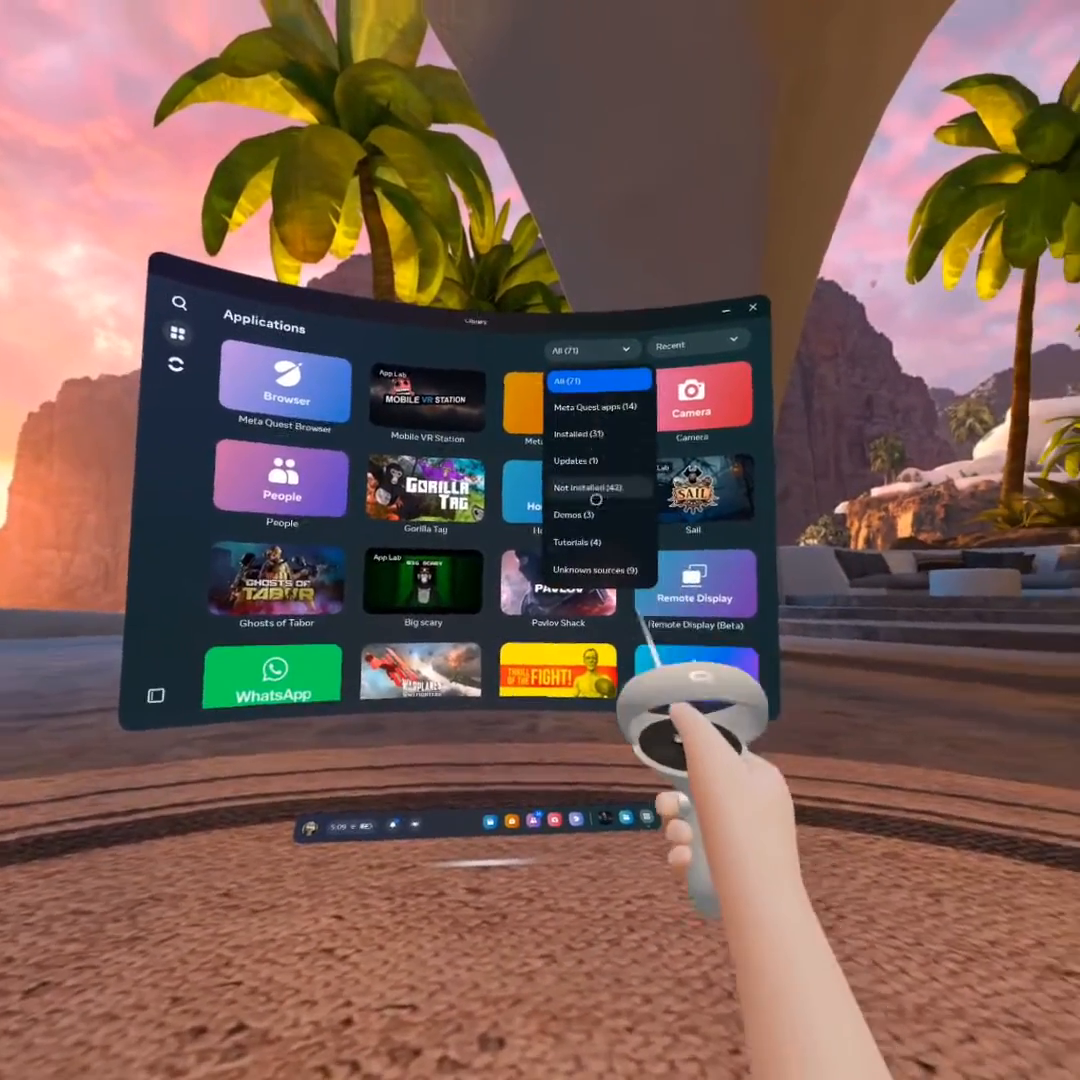
{"action": "left_click", "coordinate": [594, 568]}
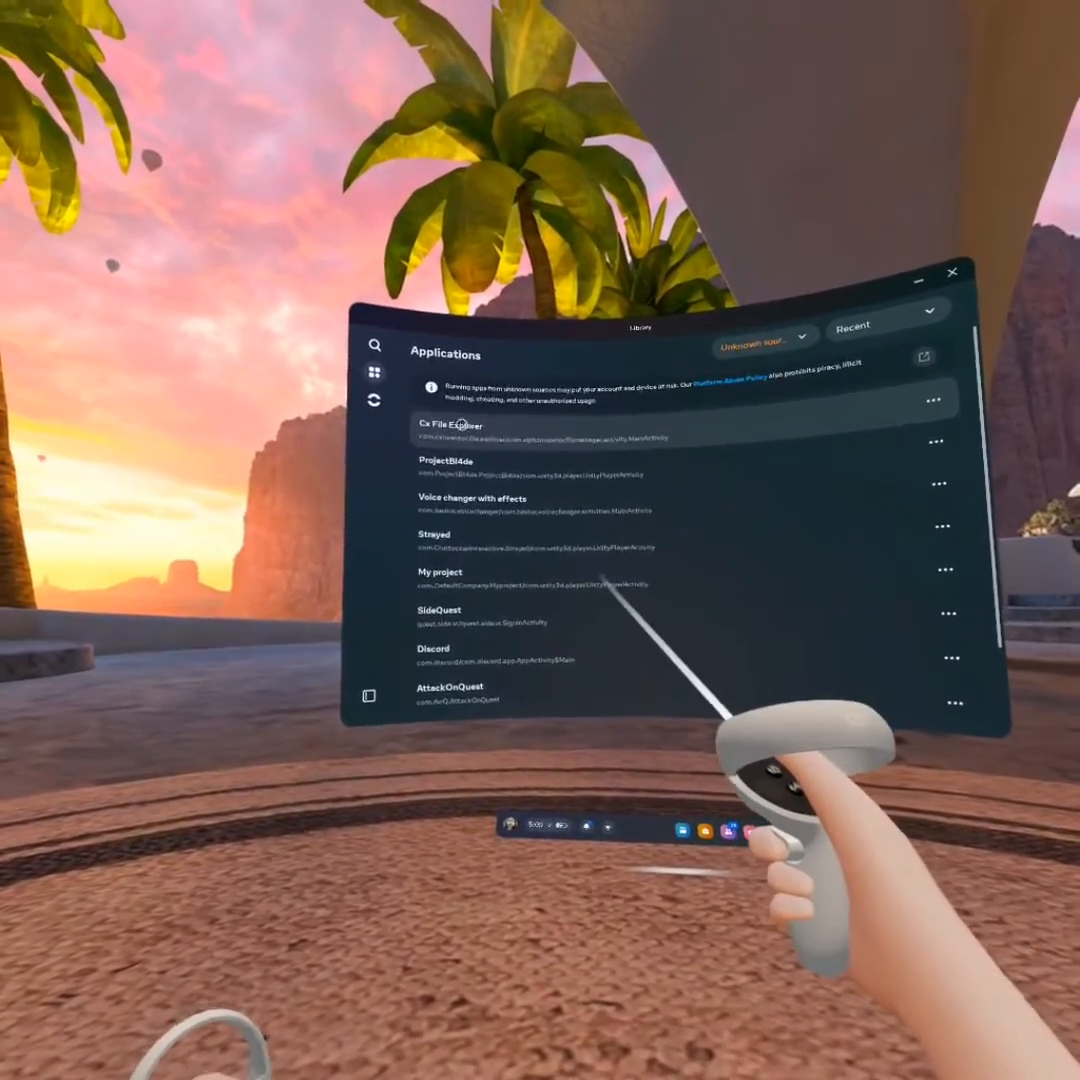
{"action": "left_click", "coordinate": [448, 426]}
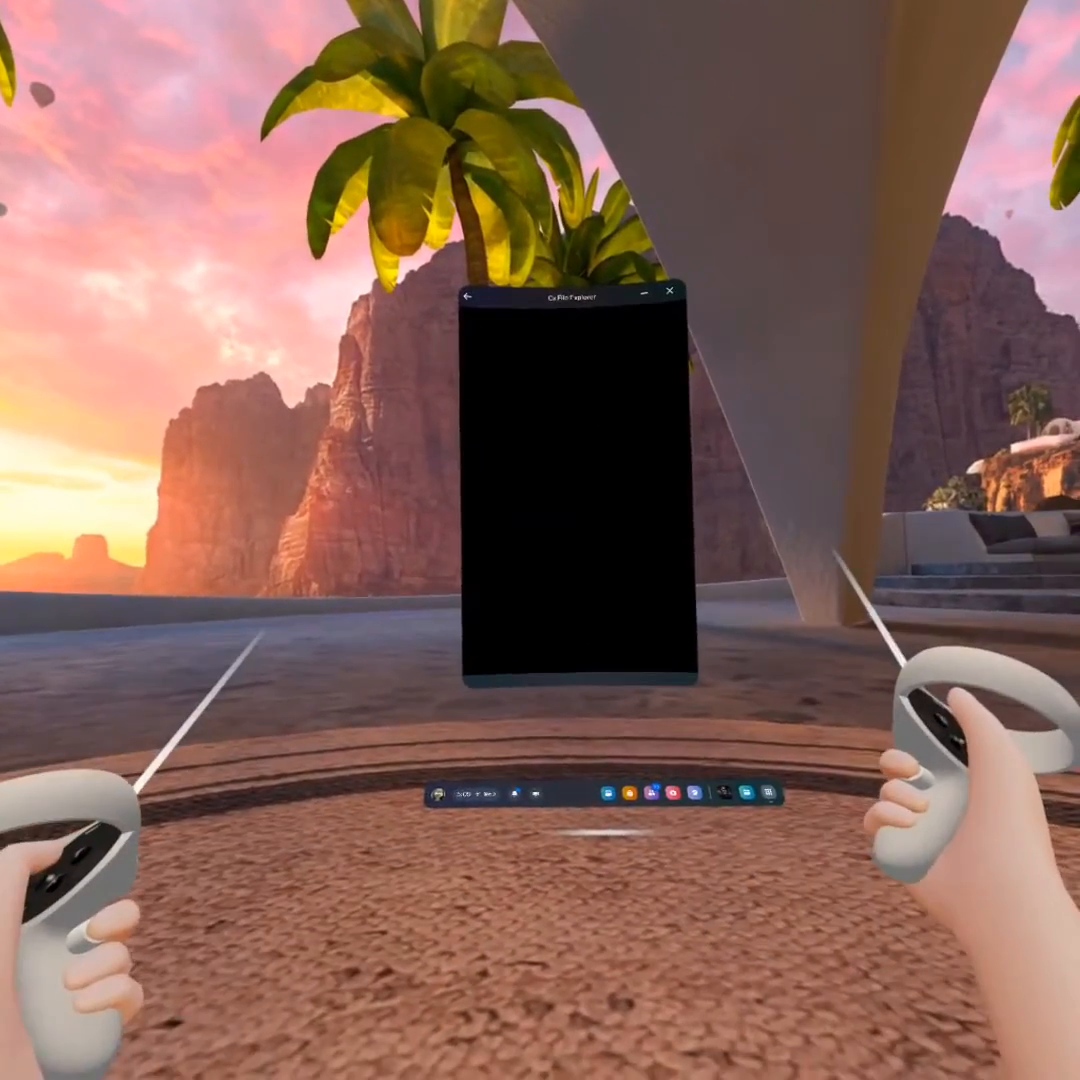